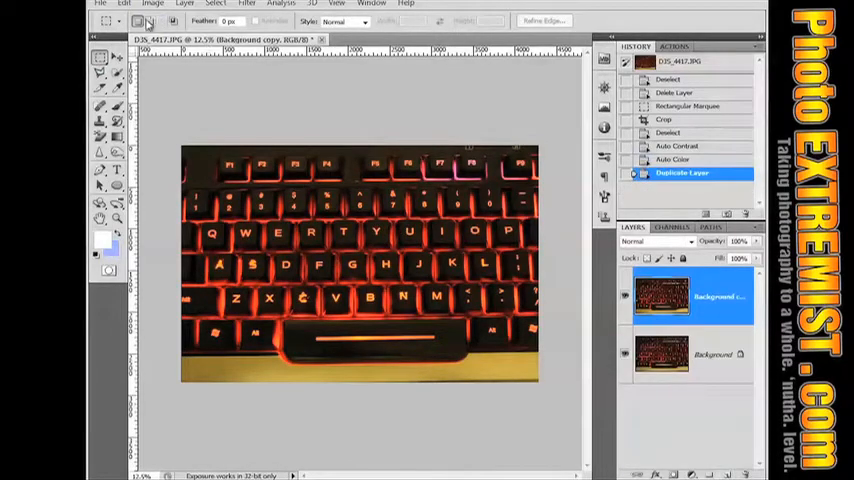
Double the canvas height by setting Canvas Size height to 200 percent.
left_click(153, 4)
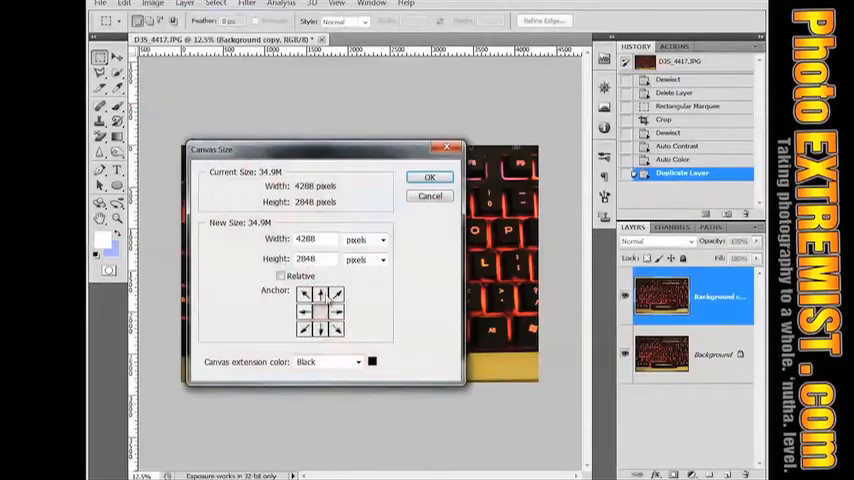
left_click(383, 239)
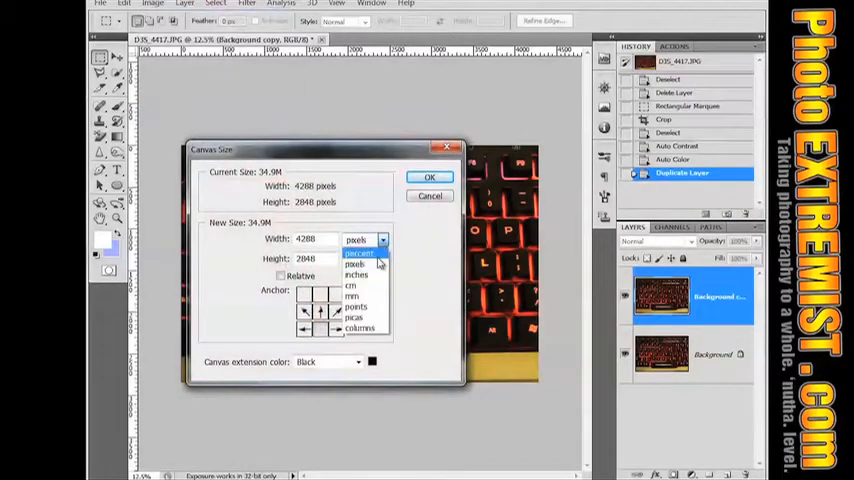
left_click(358, 252)
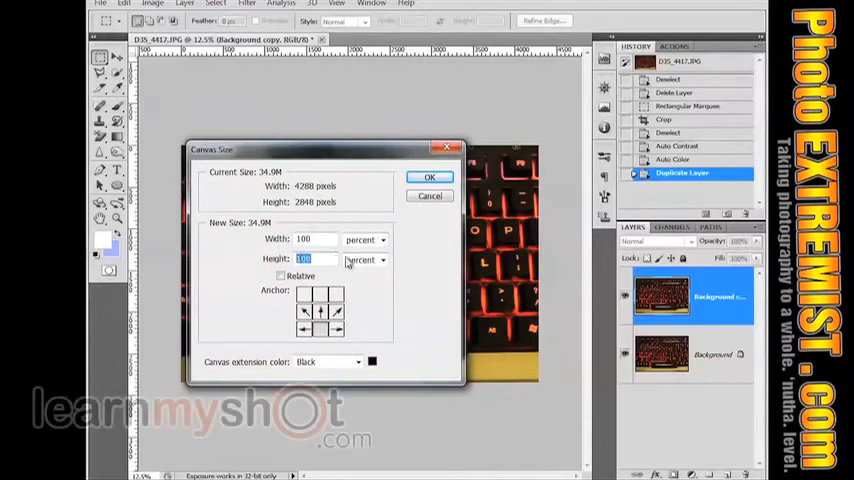
type("200")
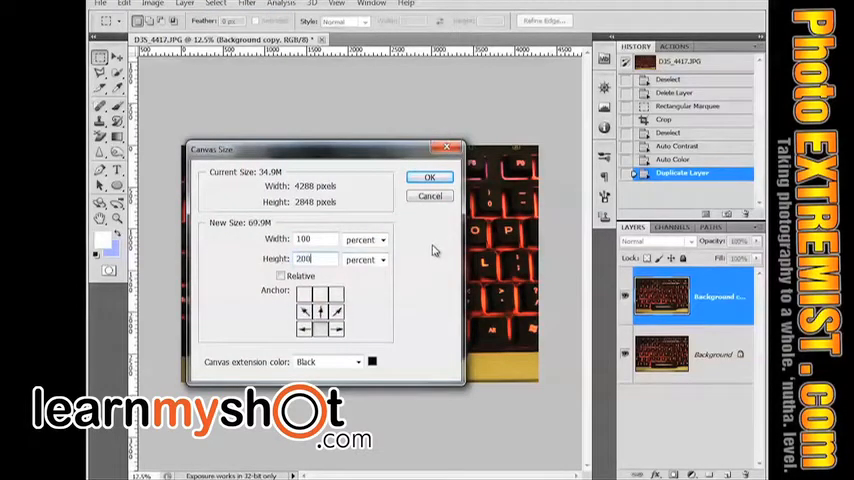
left_click(429, 177)
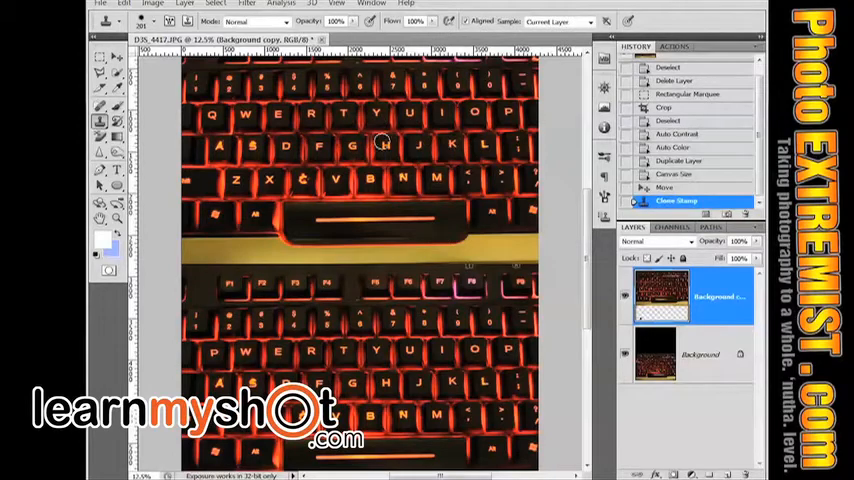
mouse_move(348, 125)
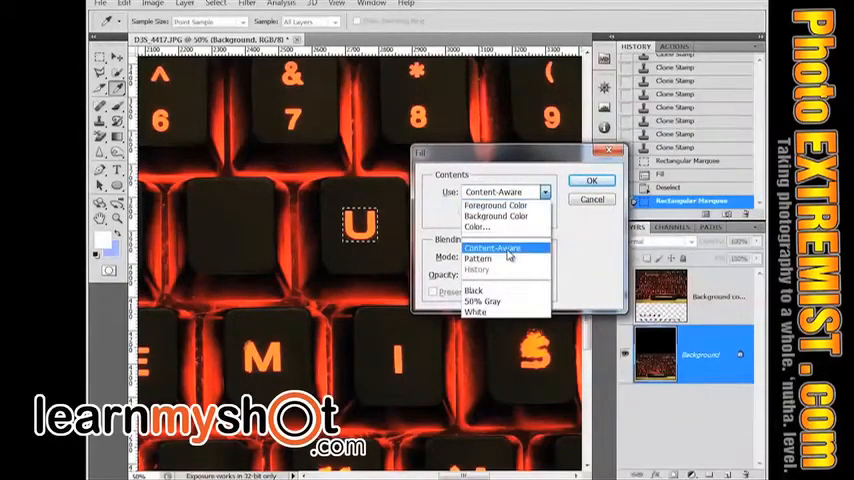
Fill the selected U letter with Content-Aware to erase it.
left_click(491, 247)
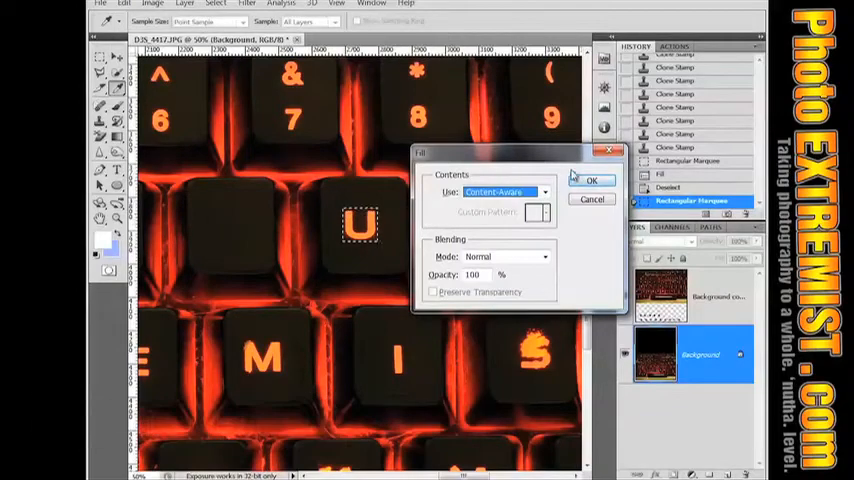
left_click(591, 180)
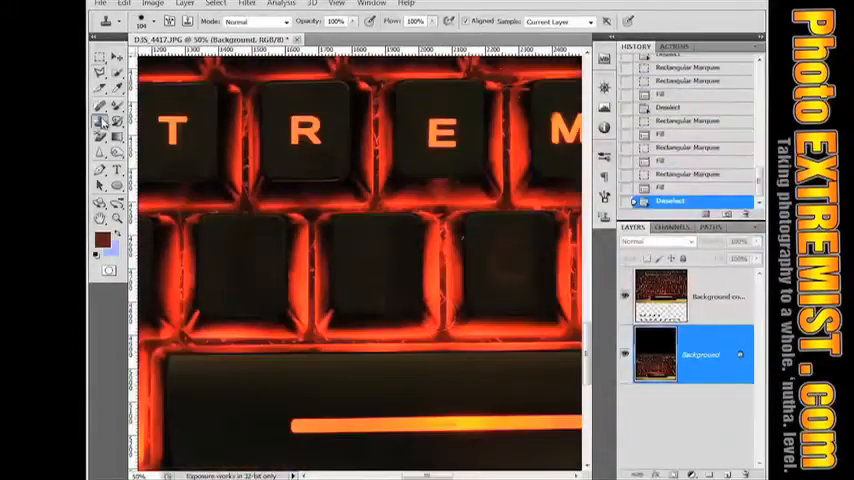
scroll("right", 3)
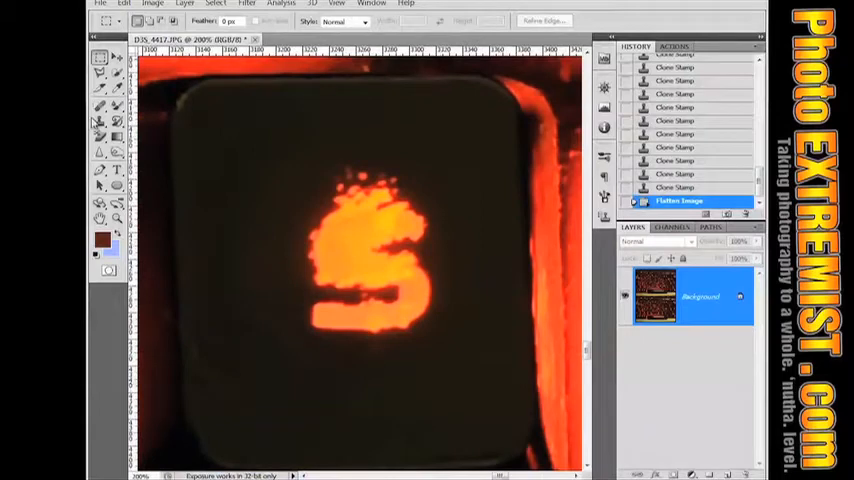
Clone Stamp from the dark key surface over the ragged top edges of the S.
left_click(99, 122)
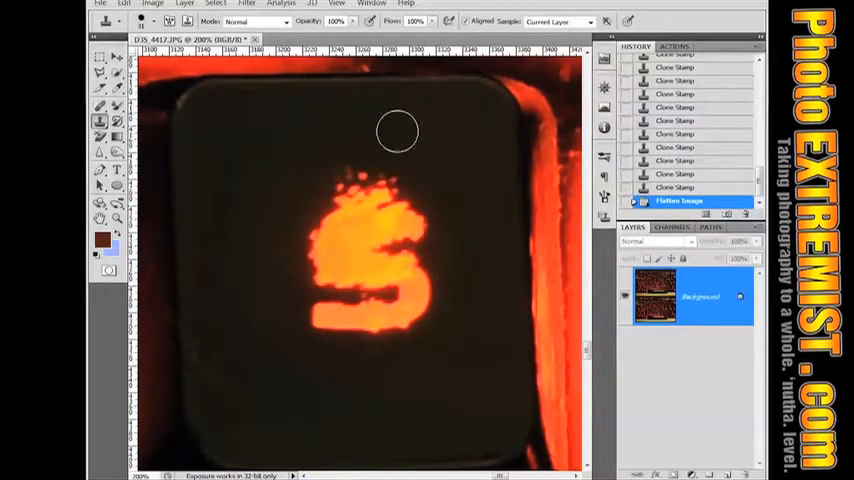
left_click(397, 130)
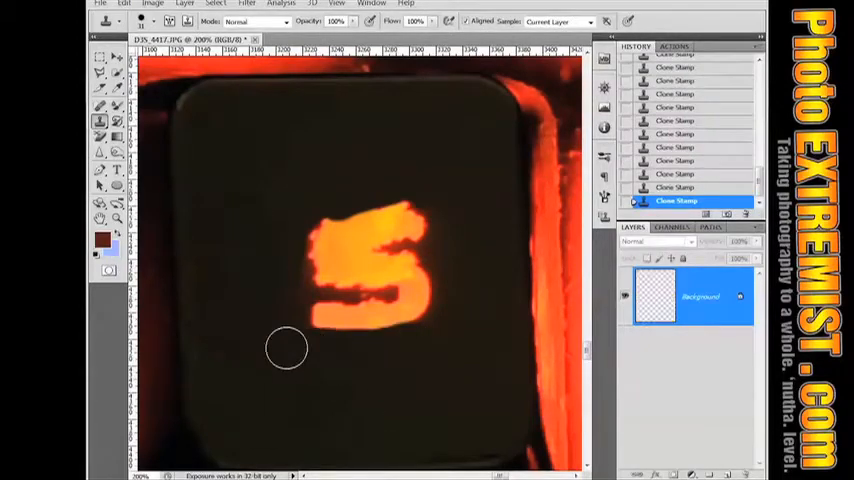
left_click_drag(287, 348, 422, 193)
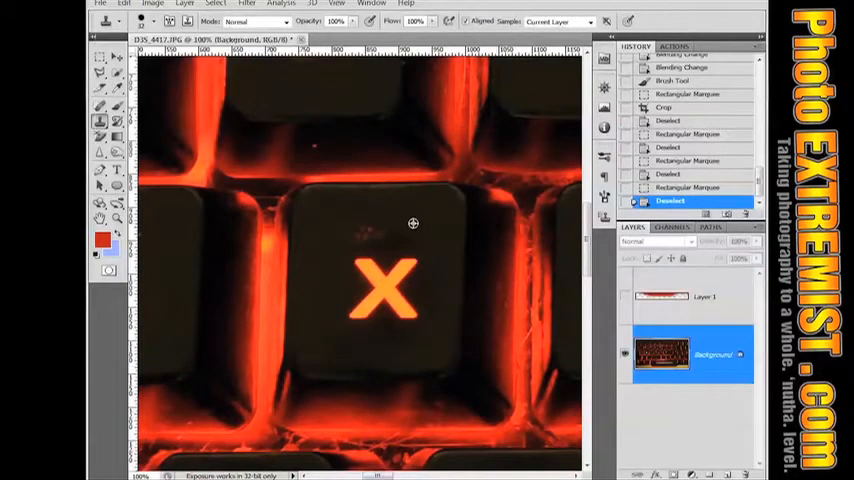
Clone over the faint stray mark above the X key.
left_click(367, 235)
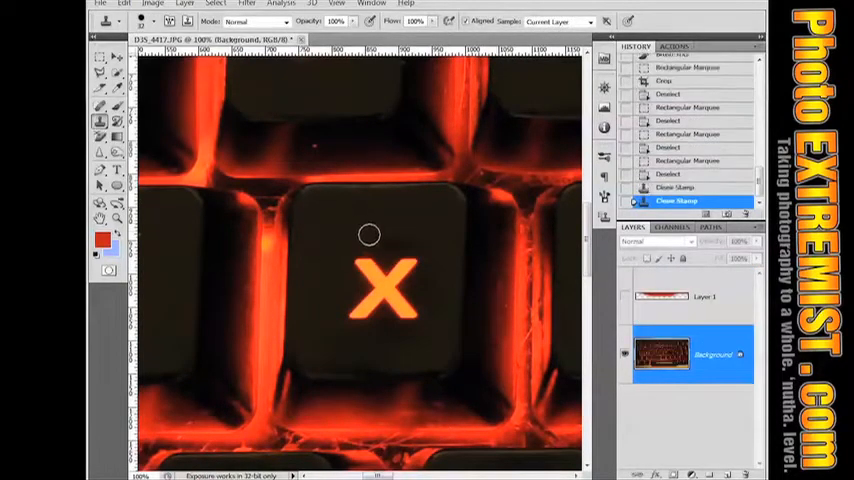